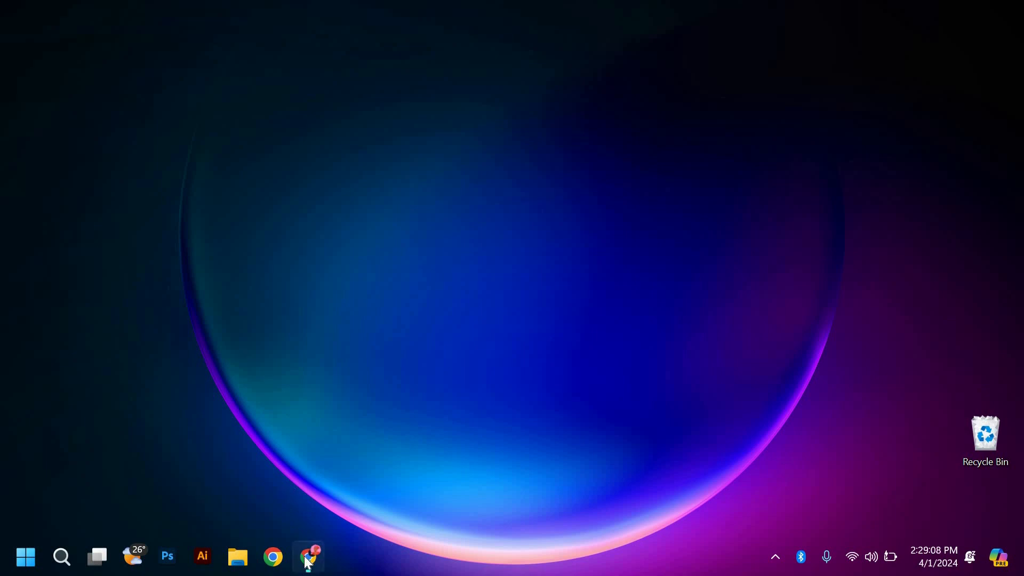
Step: Bring up the browser showing the Metrobank Online eSOA sign-in page
click(308, 557)
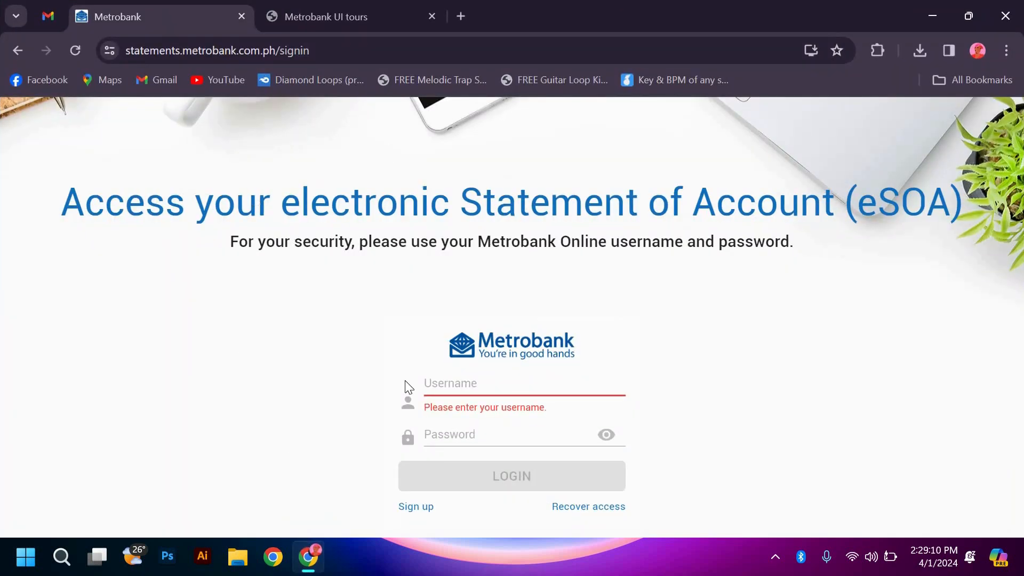
click(522, 434)
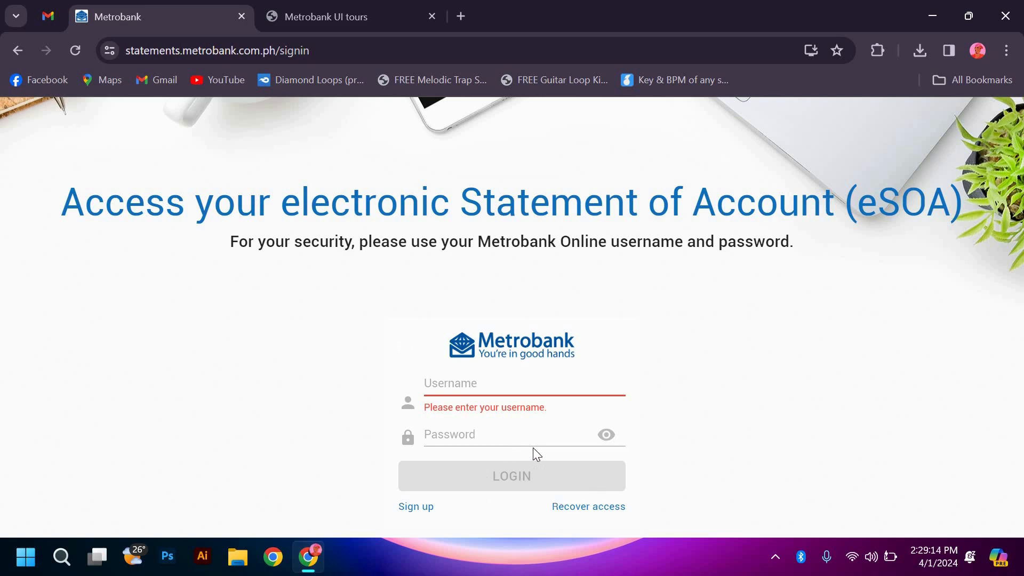
mouse_move(381, 521)
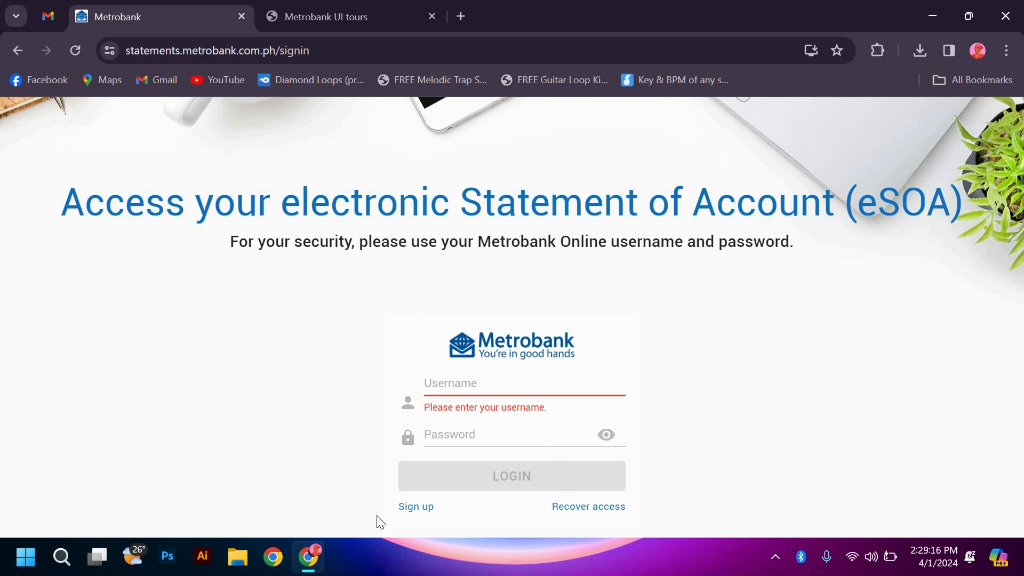
mouse_move(400, 507)
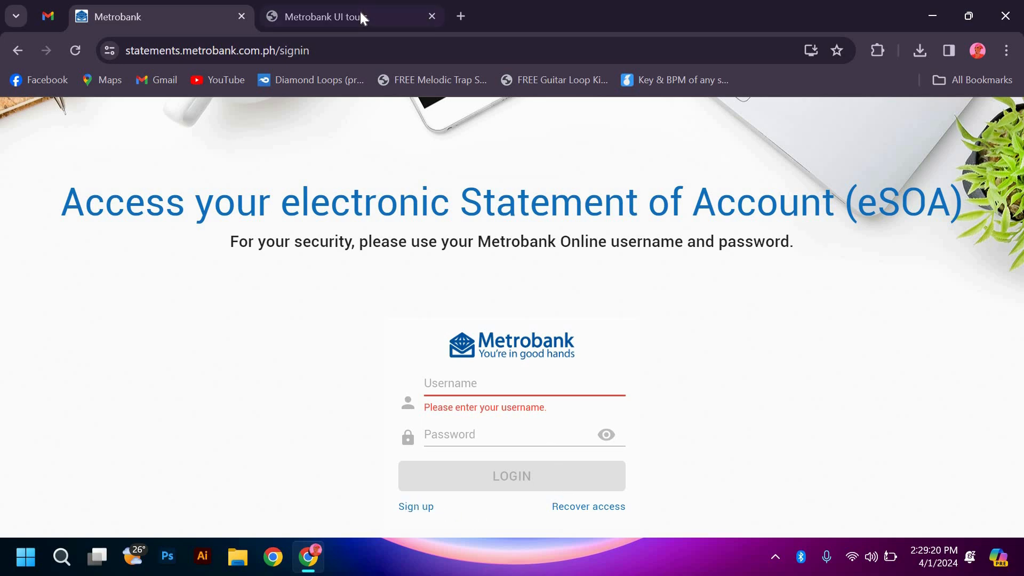
Step: Switch to the Metrobank UI tours page showing the demo Dashboard with account balances
click(327, 16)
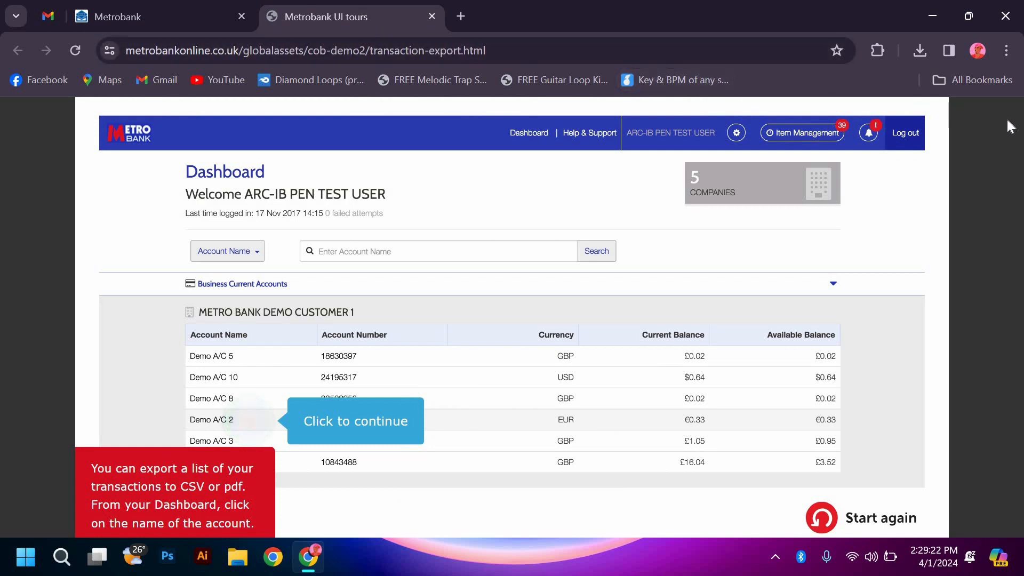
mouse_move(792, 161)
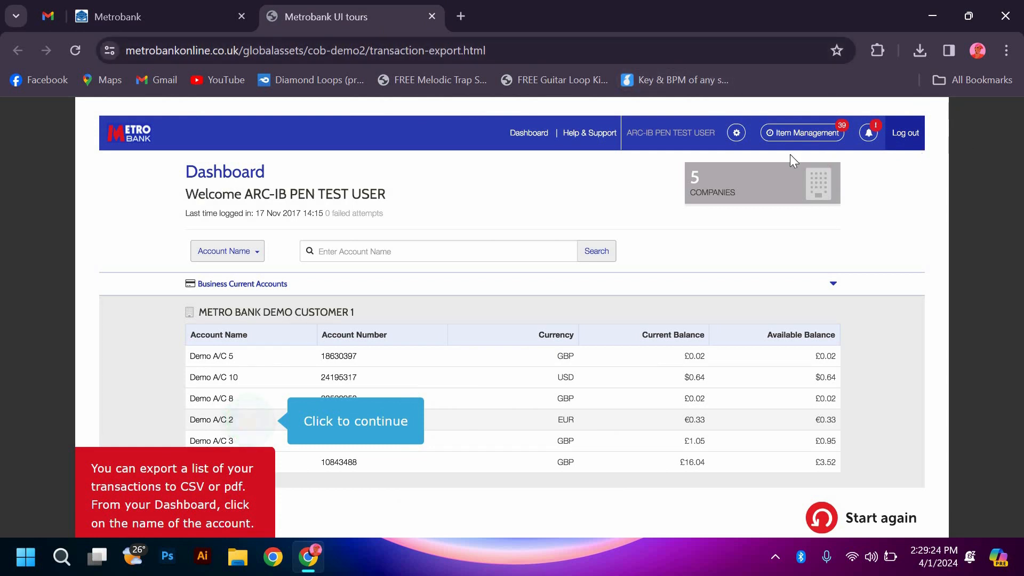
mouse_move(780, 163)
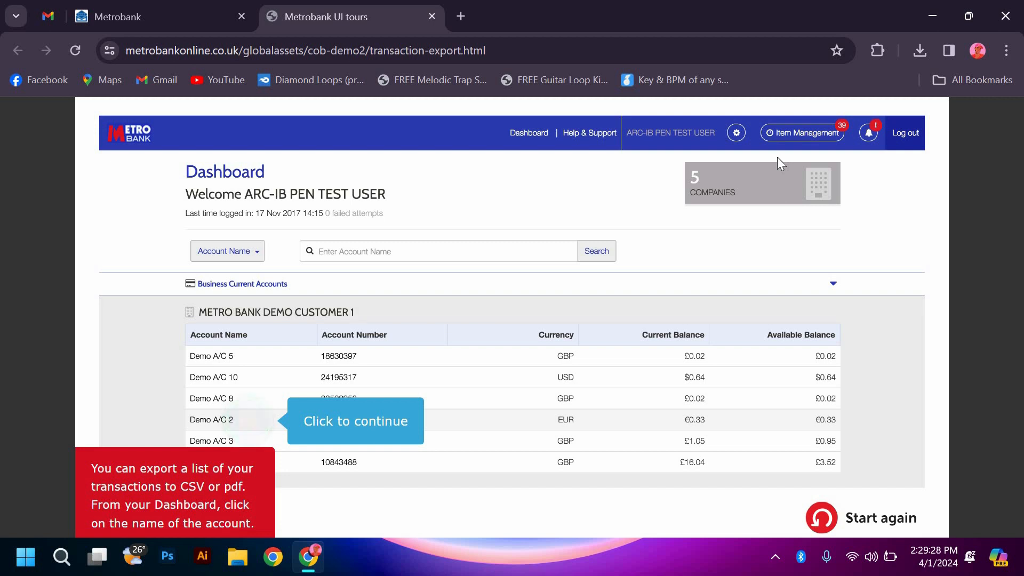
mouse_move(374, 421)
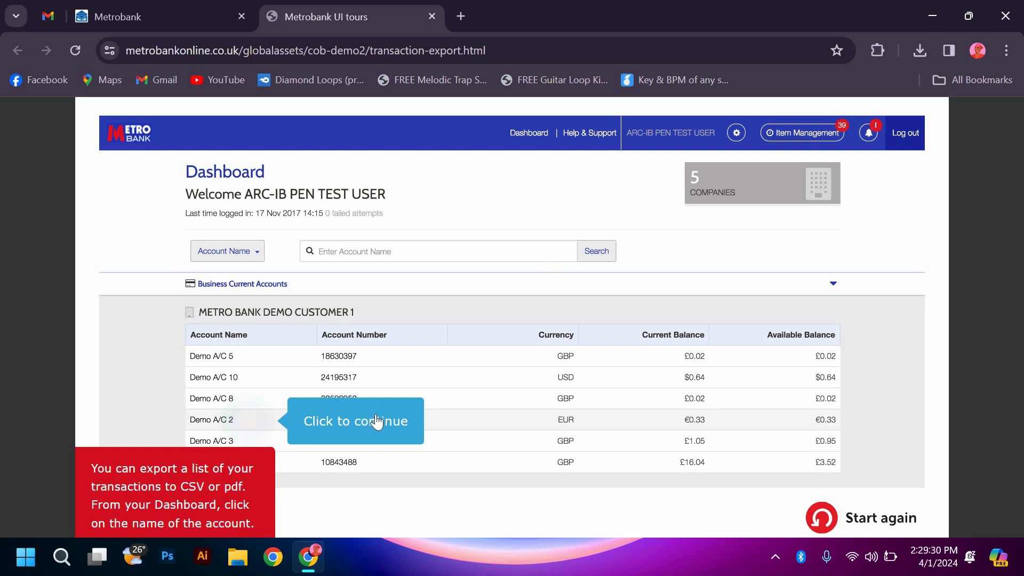
Step: Continue the tour to Demo AC 1's Transaction Summary with its Download and Export options
click(355, 420)
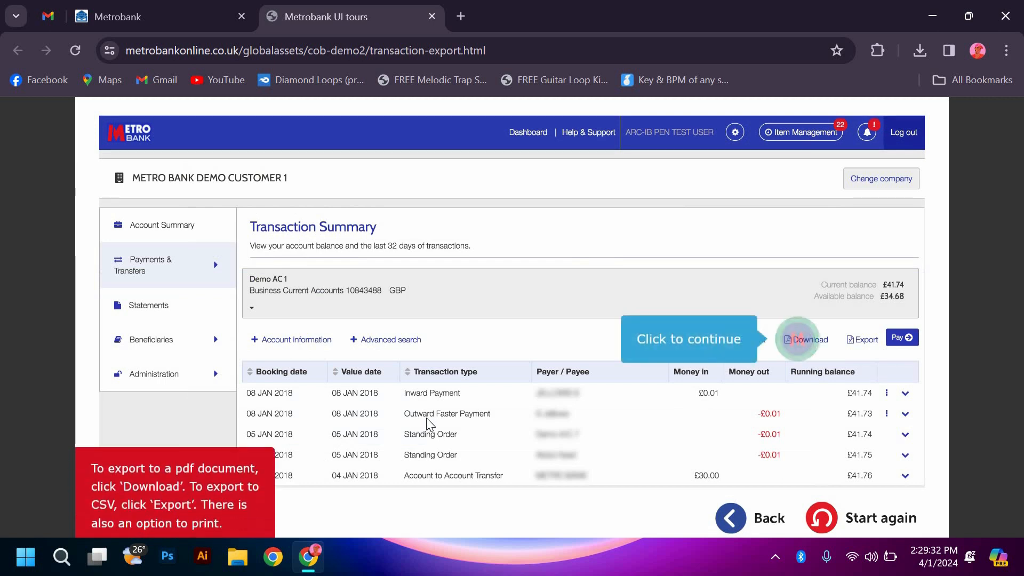
mouse_move(416, 400)
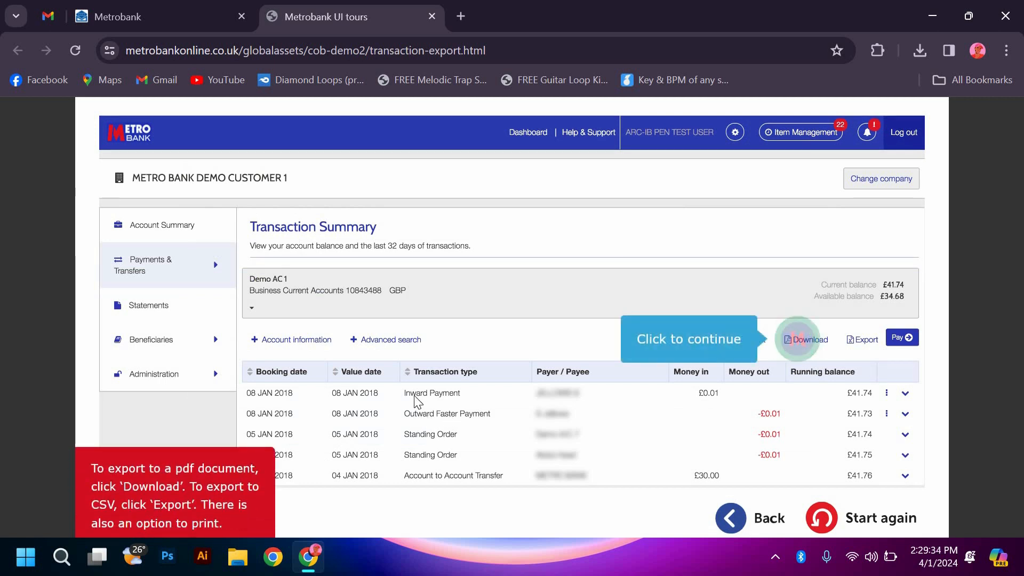
mouse_move(452, 396)
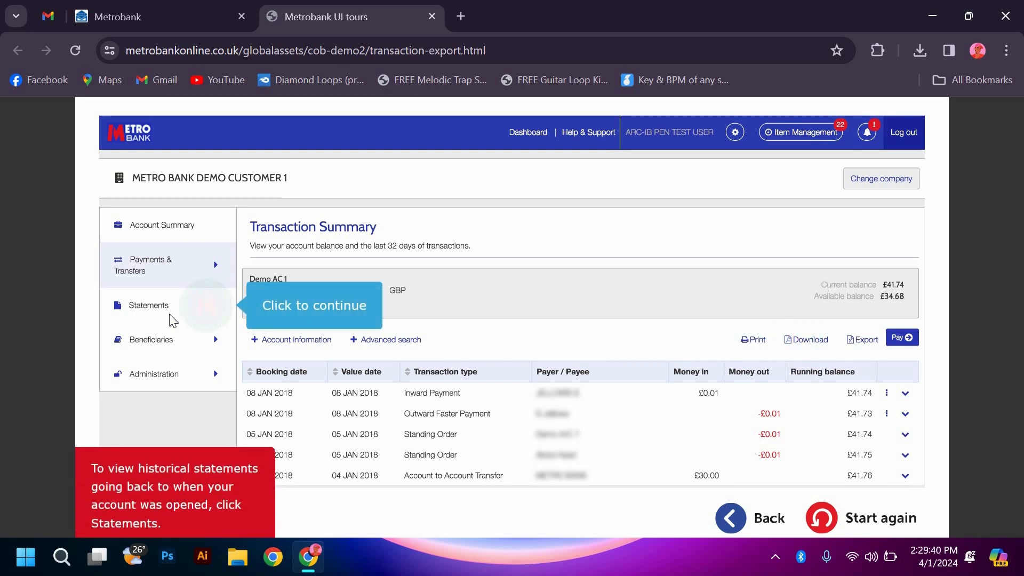
mouse_move(324, 311)
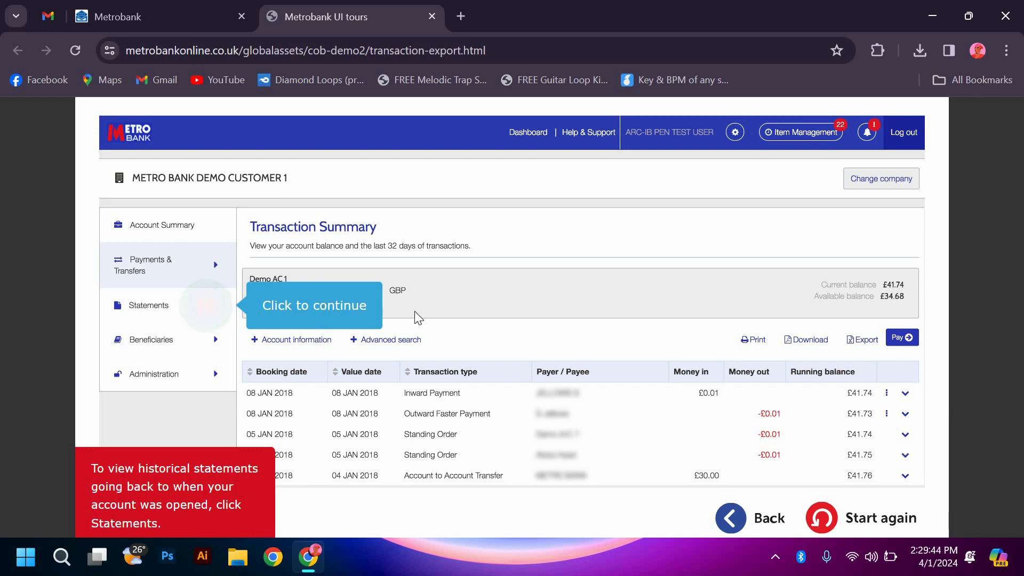
mouse_move(268, 320)
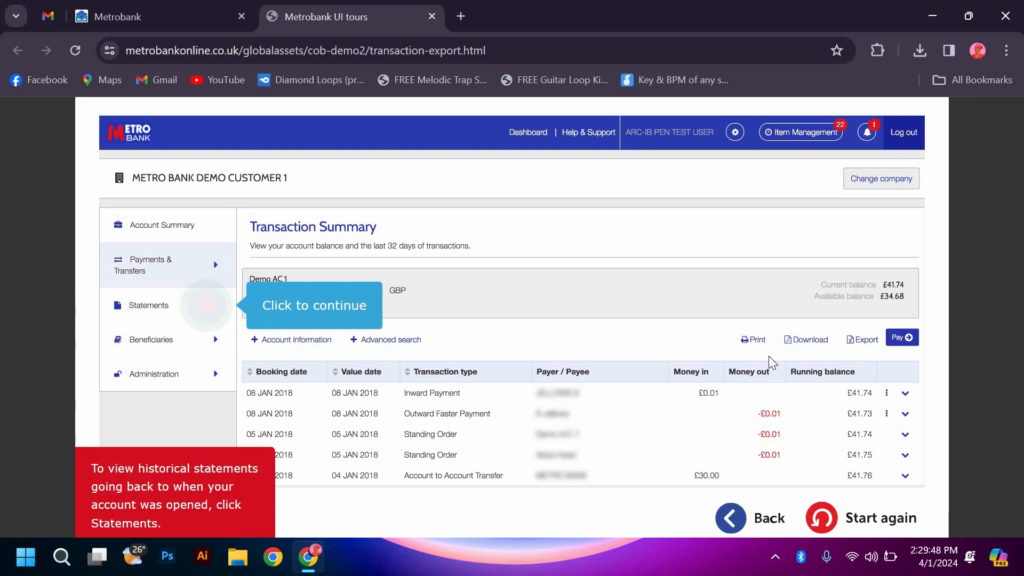
mouse_move(817, 363)
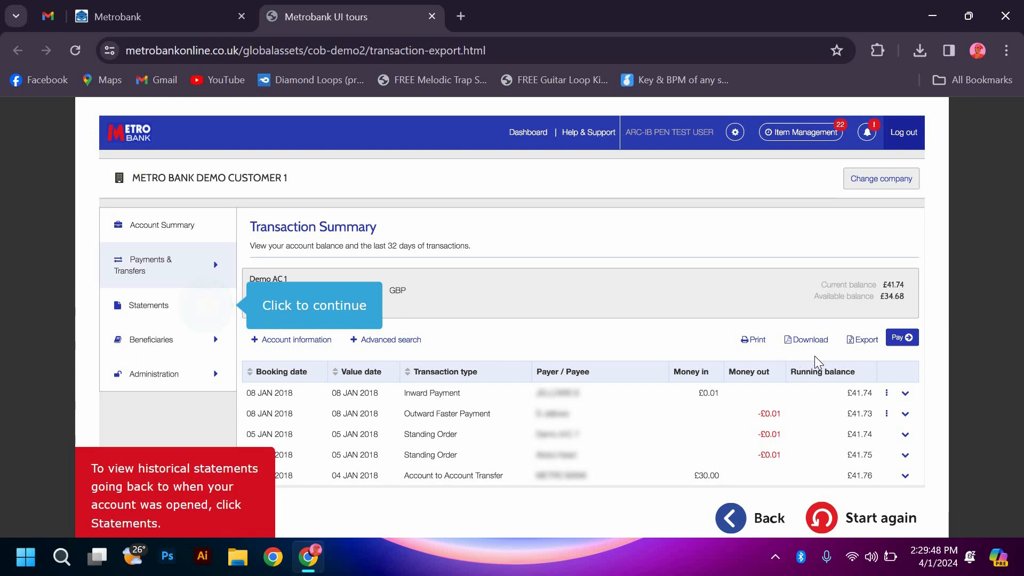